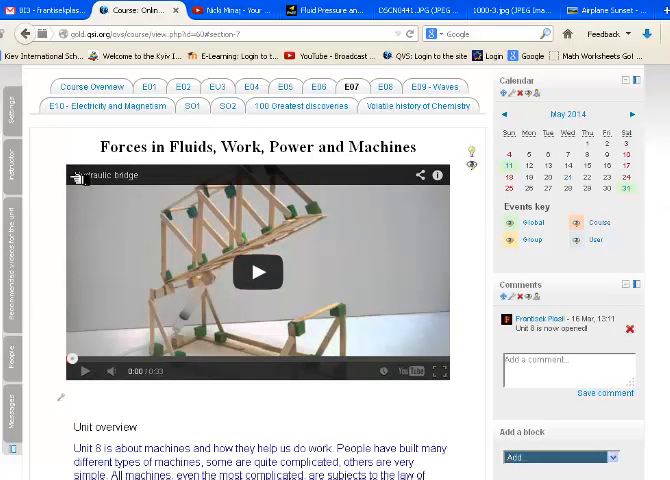
pyautogui.moveTo(330, 150)
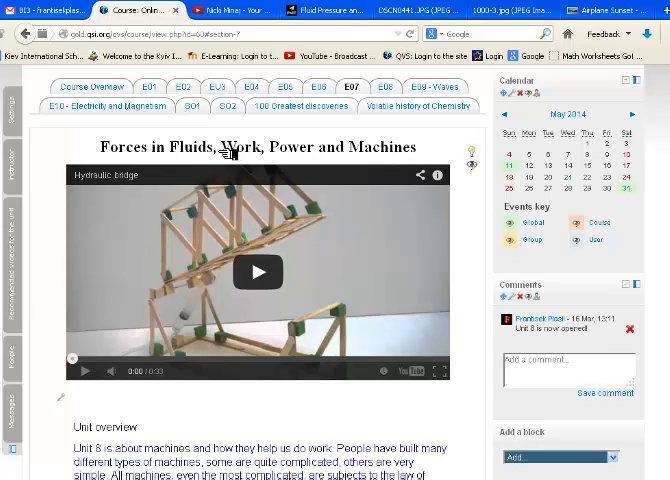
# Show the DSCN0441.JPG photo of colourful hot air balloons in Firefox
pyautogui.doubleClick(150, 147)
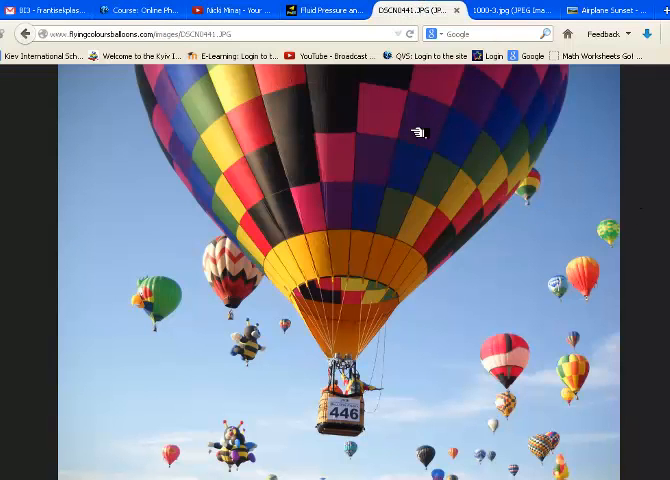
pyautogui.moveTo(570, 248)
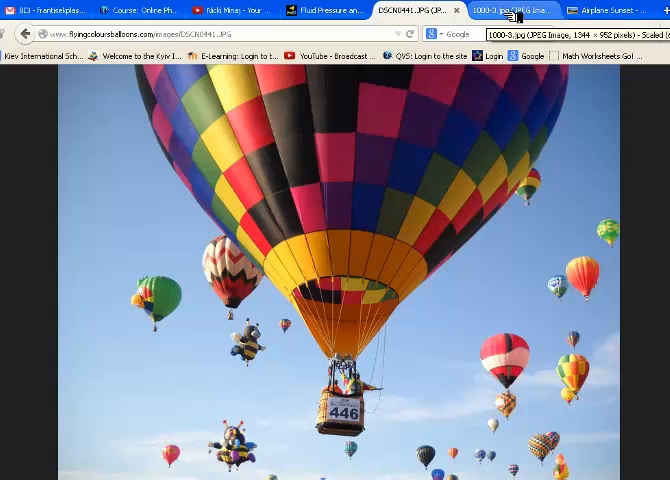
# Switch to the 1000-3.jpg tab showing the yellow submersible underwater
pyautogui.click(510, 10)
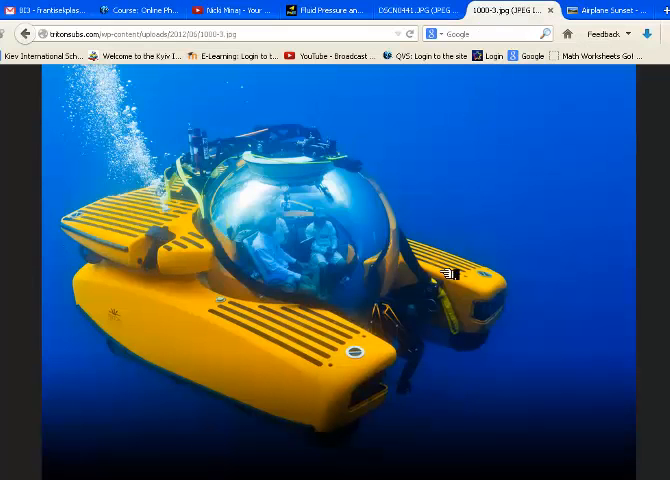
pyautogui.moveTo(527, 201)
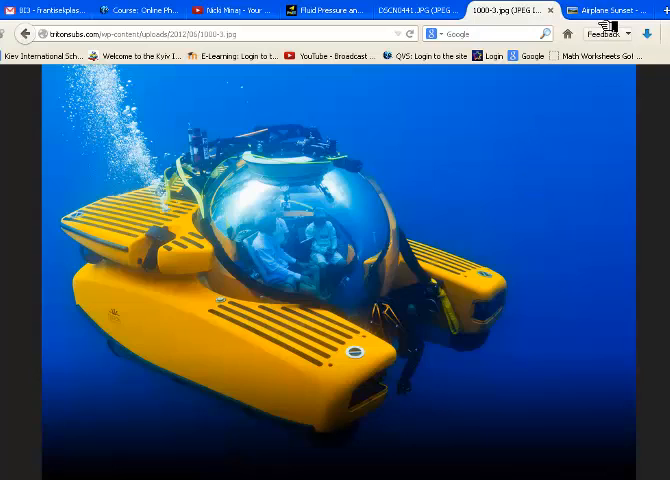
pyautogui.click(605, 10)
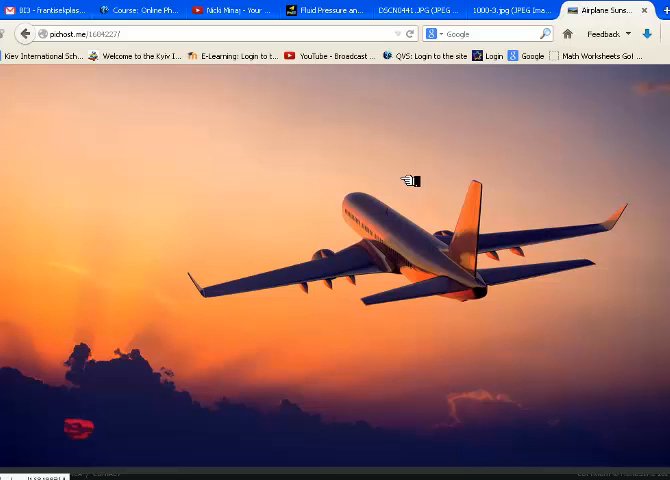
pyautogui.moveTo(295, 268)
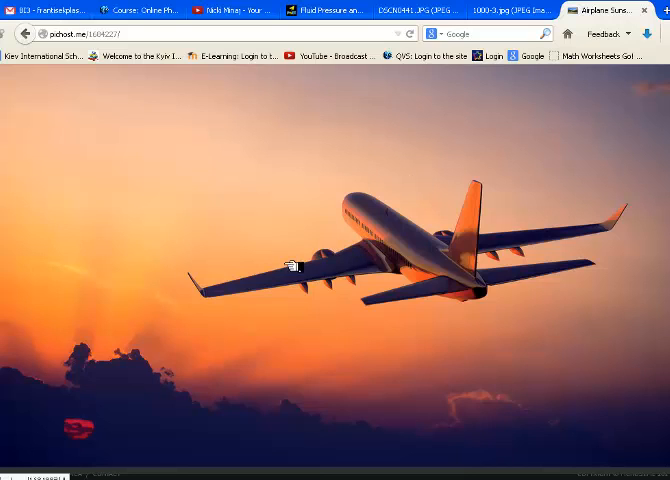
pyautogui.moveTo(495, 245)
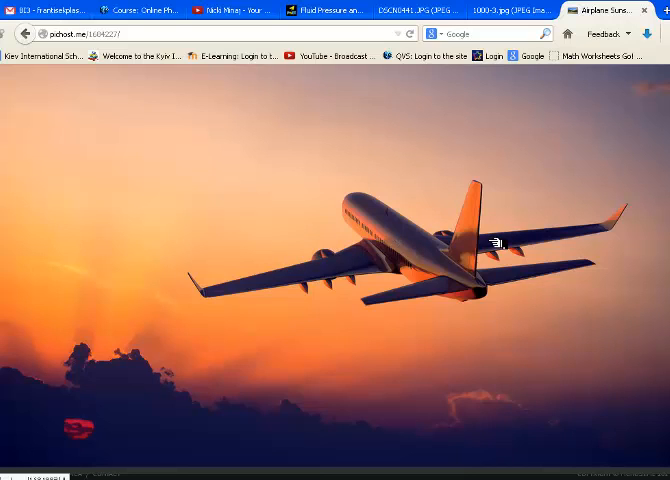
pyautogui.moveTo(495, 242)
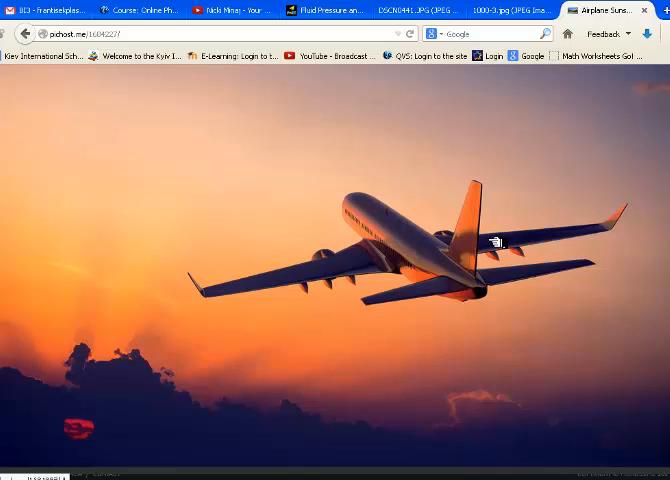
pyautogui.moveTo(496, 240)
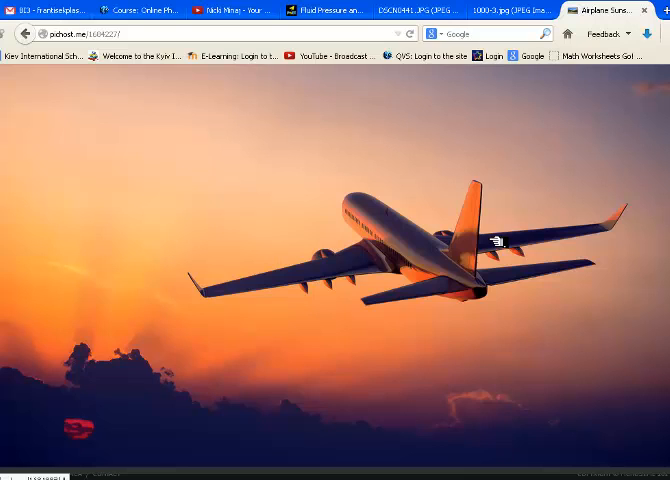
pyautogui.moveTo(358, 298)
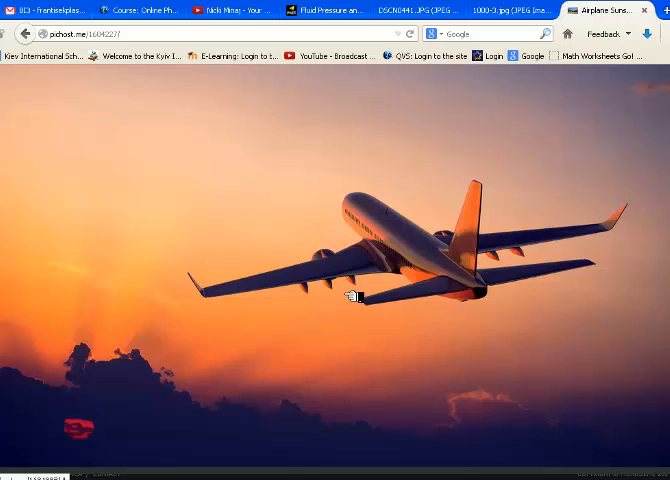
pyautogui.moveTo(500, 244)
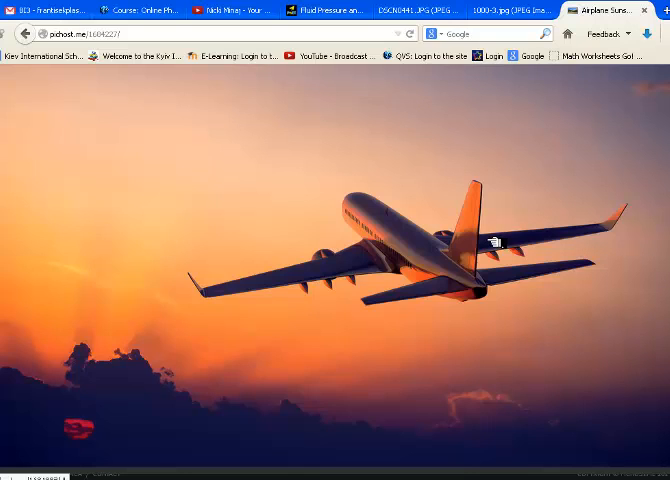
pyautogui.moveTo(272, 175)
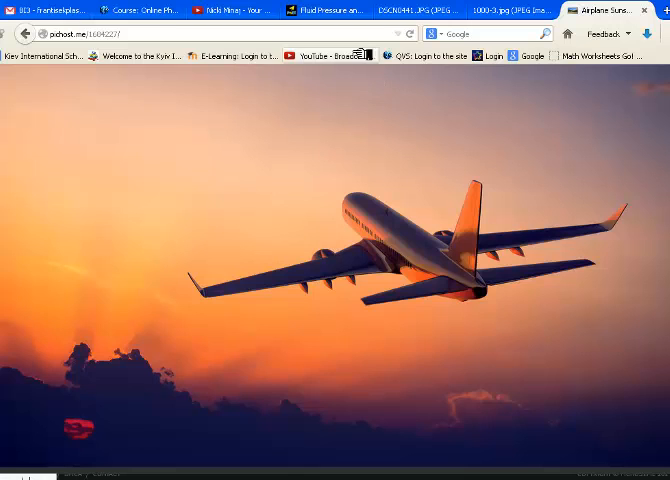
pyautogui.moveTo(338, 11)
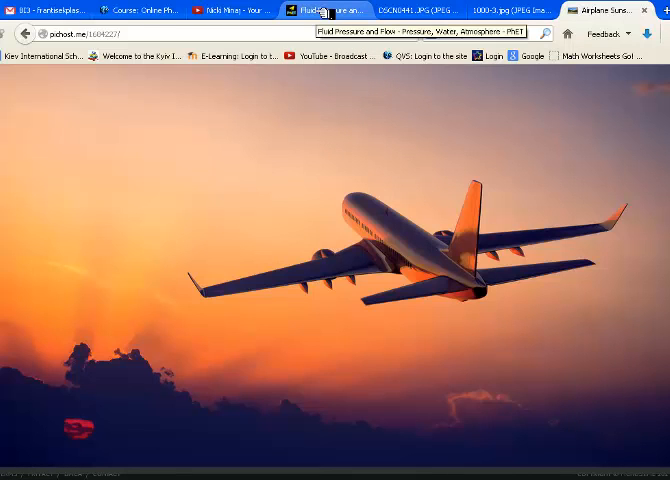
# Switch from the airliner sunset photo to the PhET Fluid Pressure and Flow tab
pyautogui.click(320, 10)
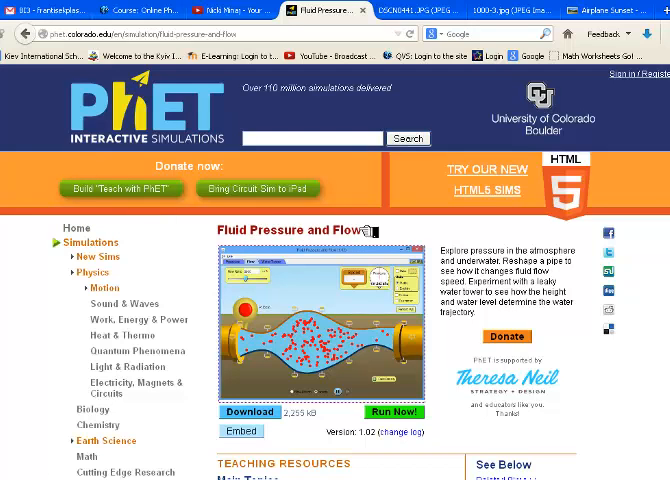
pyautogui.click(394, 412)
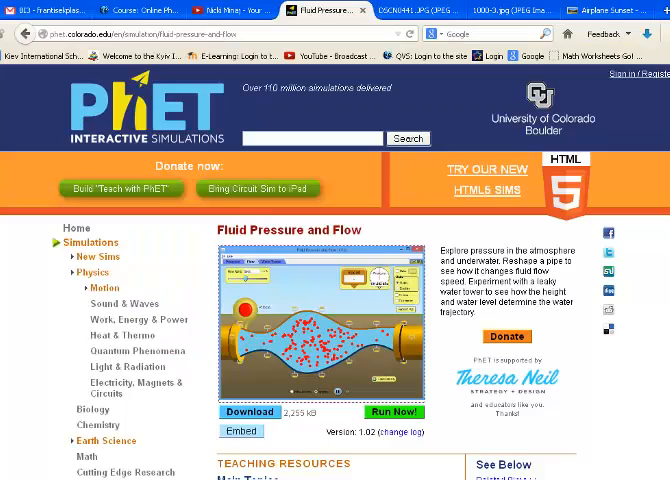
# Return to the DSCN0441.JPG hot air balloon photo from the PhET page
pyautogui.click(406, 10)
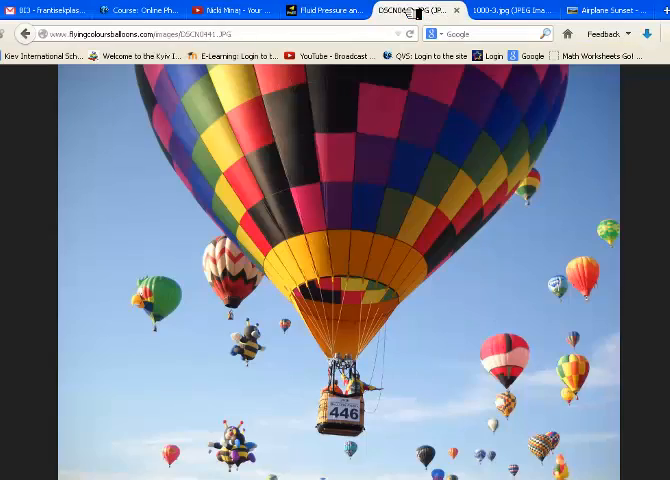